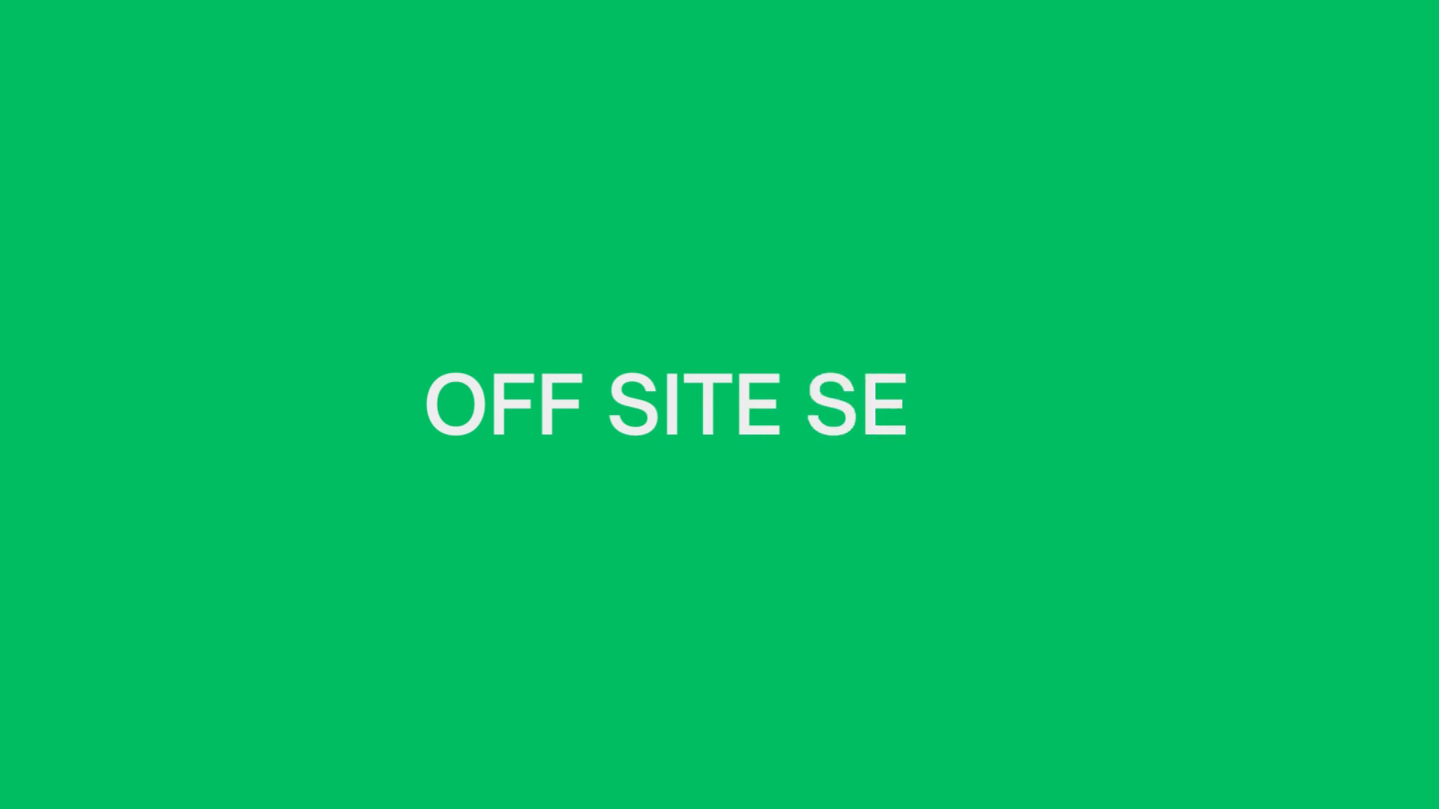
type("O")
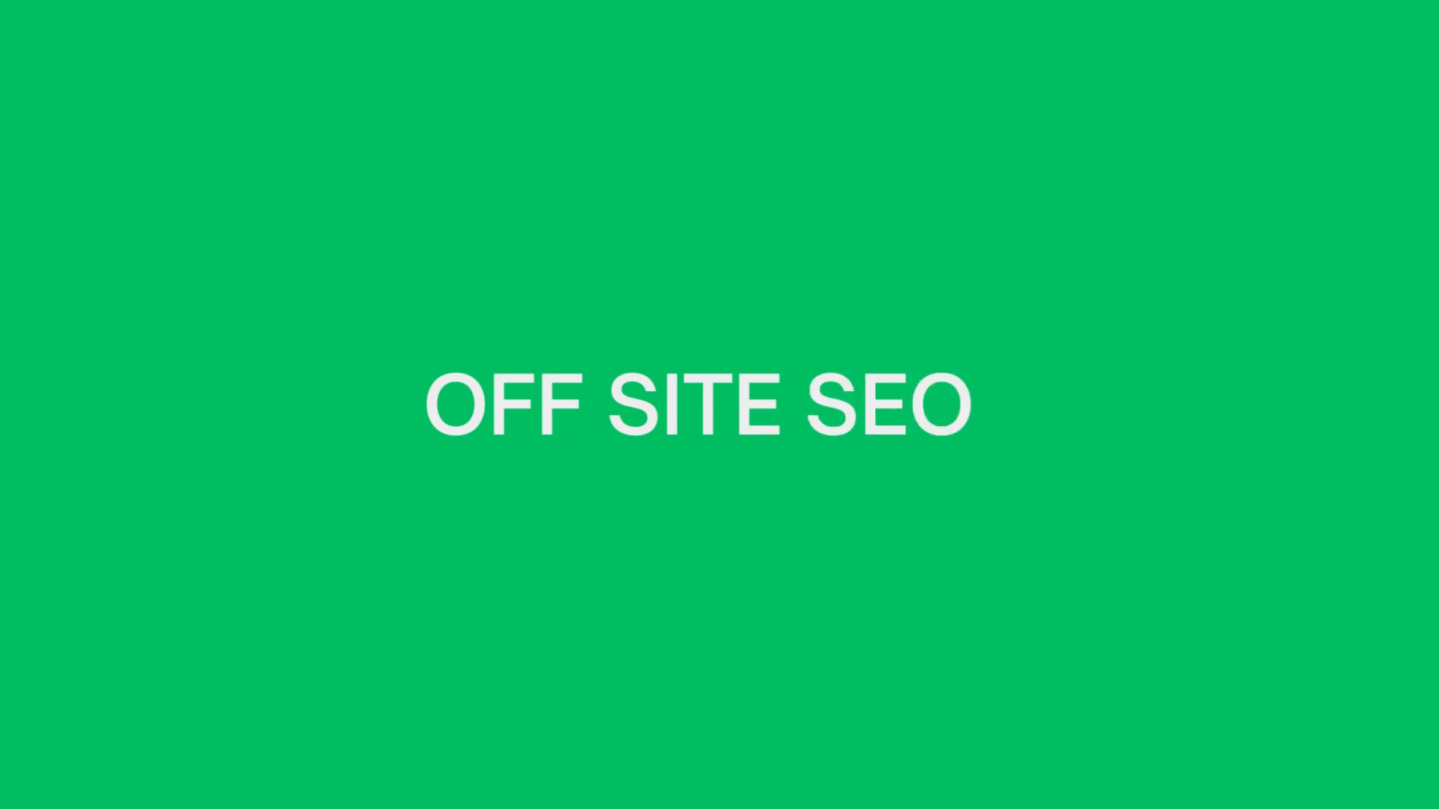